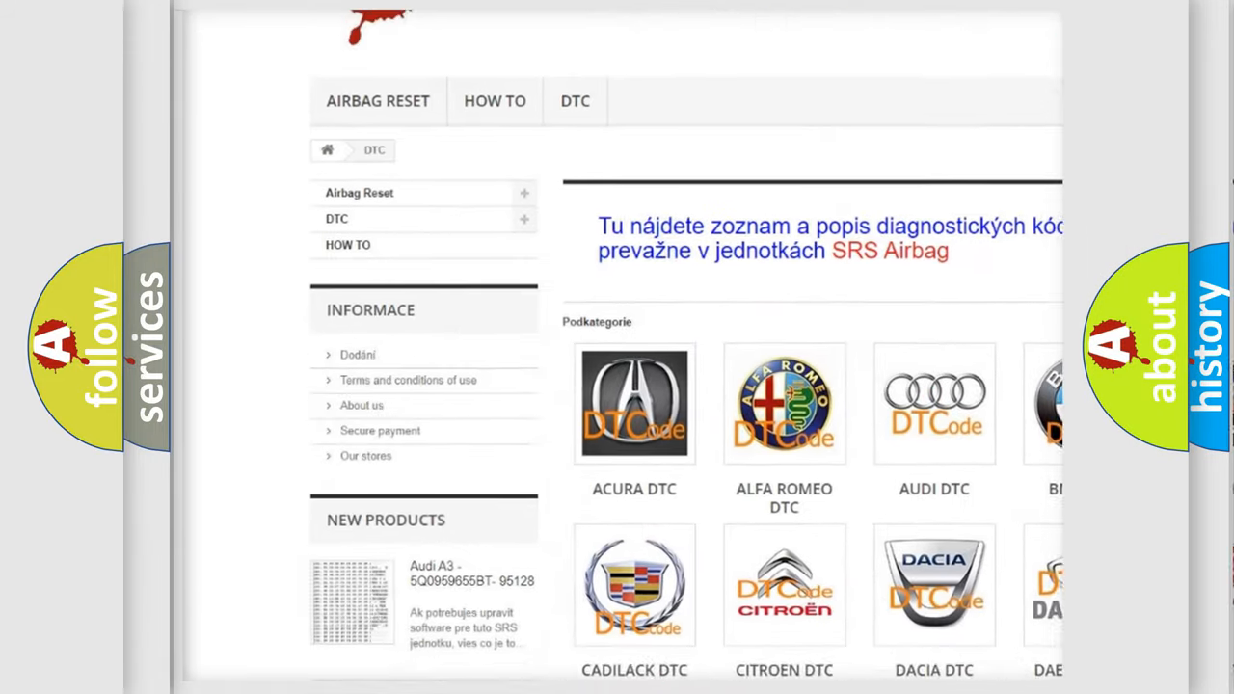
{"action": "scroll", "scroll_direction": "down", "scroll_amount": 3}
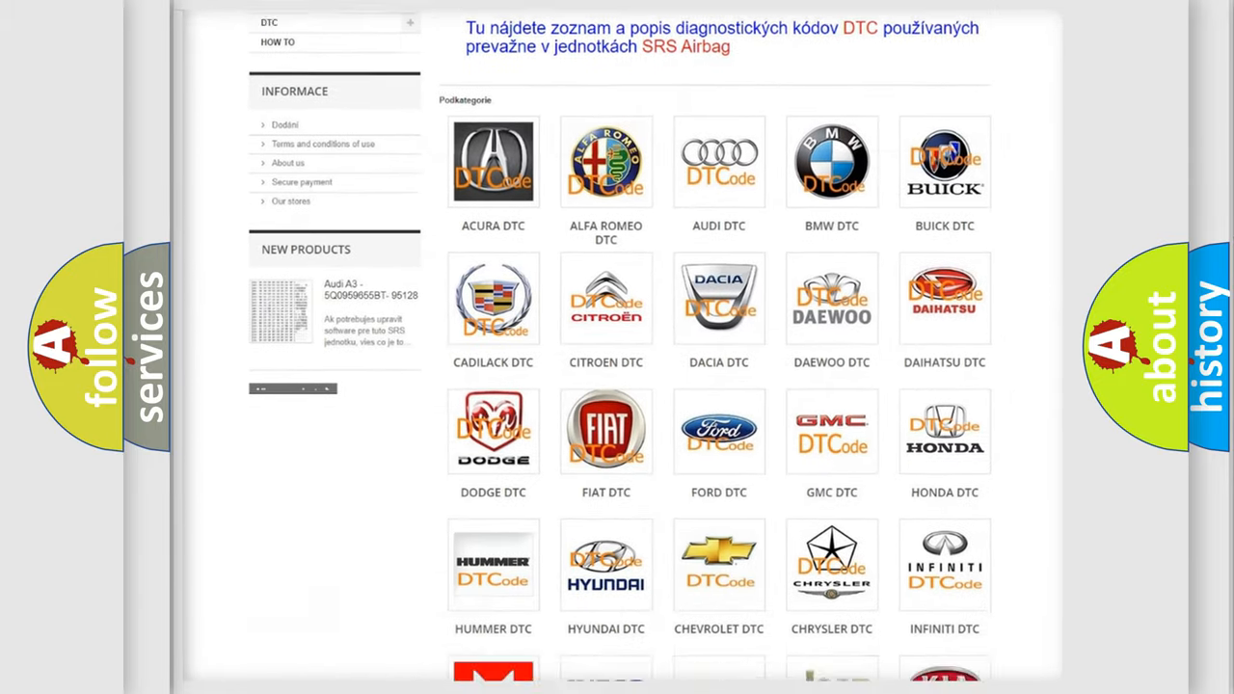
{"action": "scroll", "scroll_direction": "down", "scroll_amount": 3}
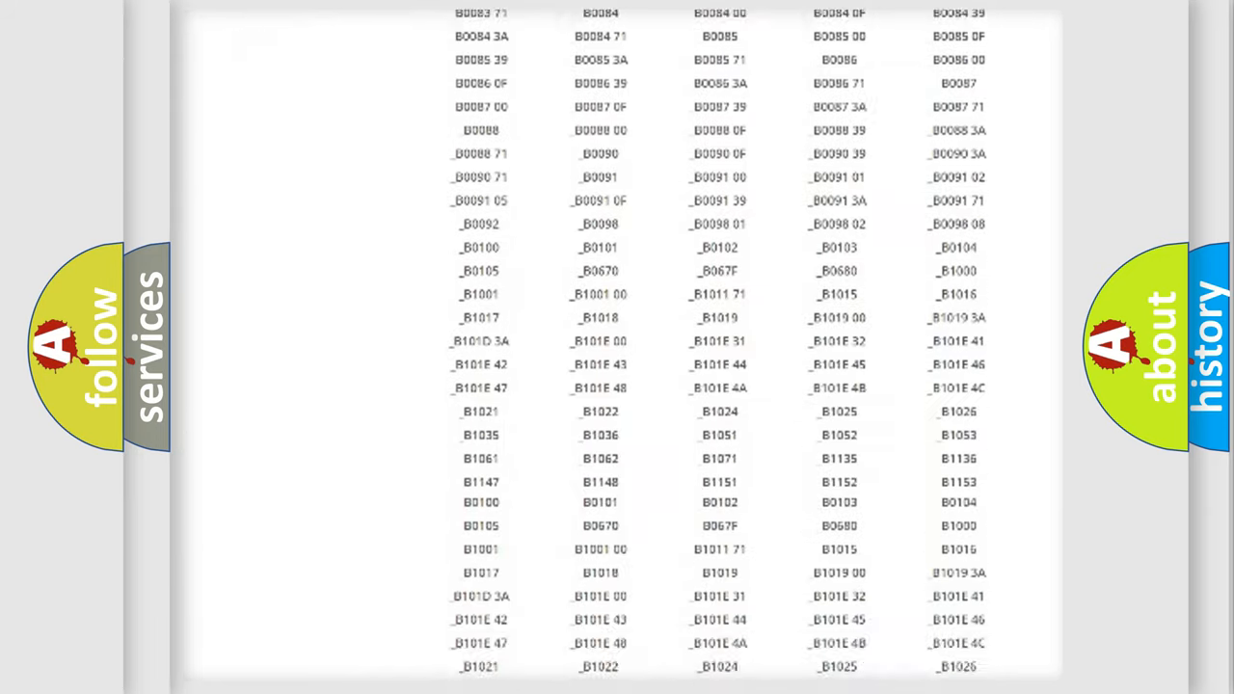
{"action": "scroll", "scroll_direction": "down", "scroll_amount": 3}
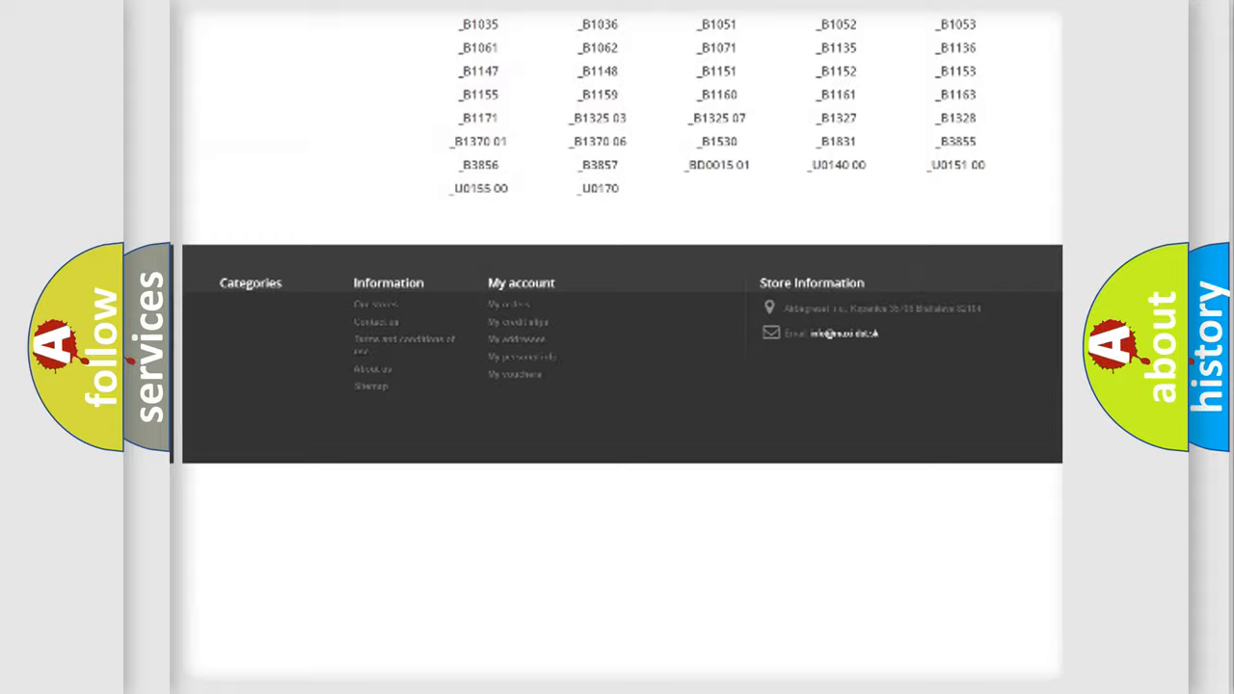